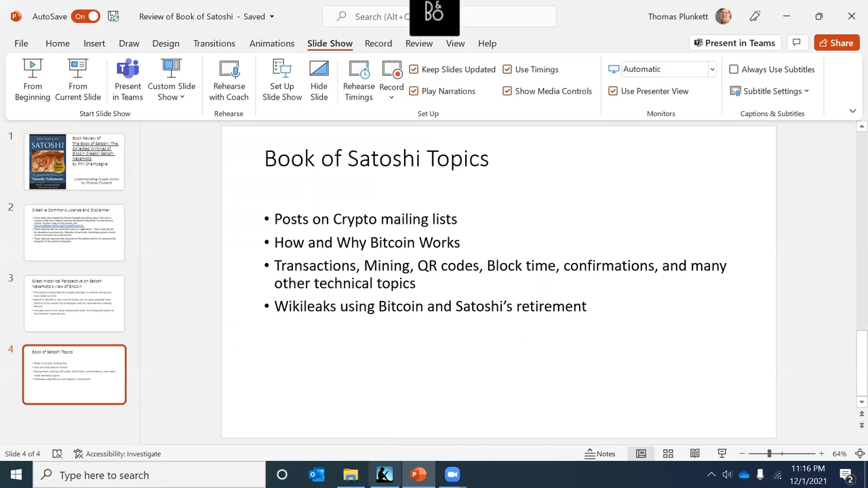
Step: Switch to Kindle for PC showing The Book of Satoshi's table of contents
left_click(384, 474)
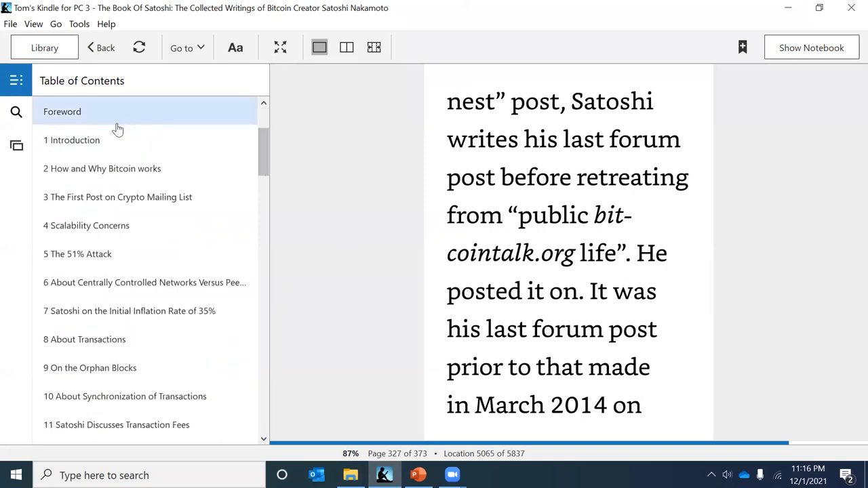
mouse_move(131, 225)
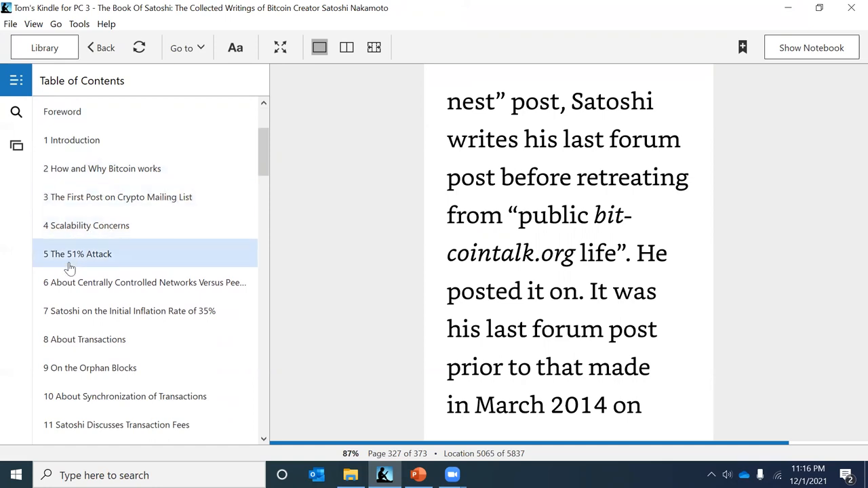
mouse_move(134, 282)
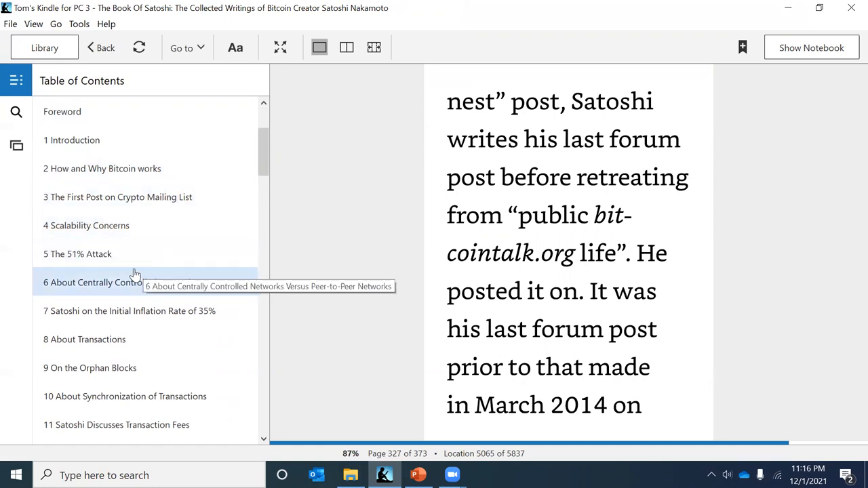
mouse_move(244, 285)
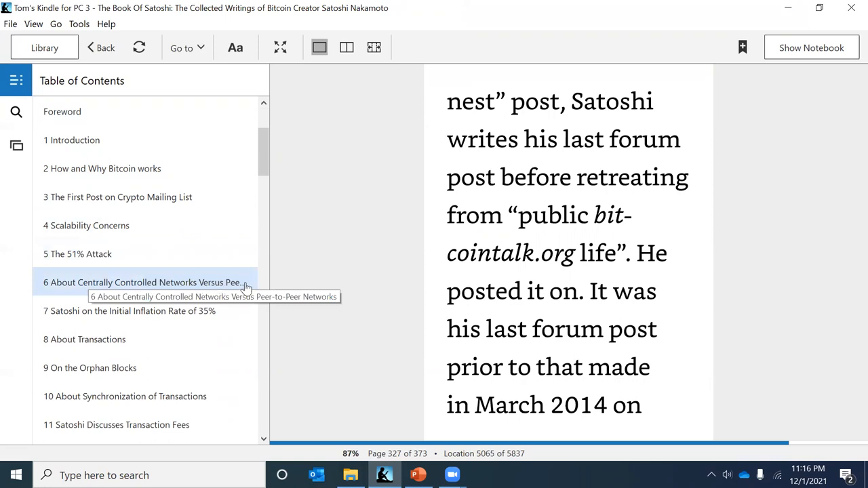
mouse_move(122, 338)
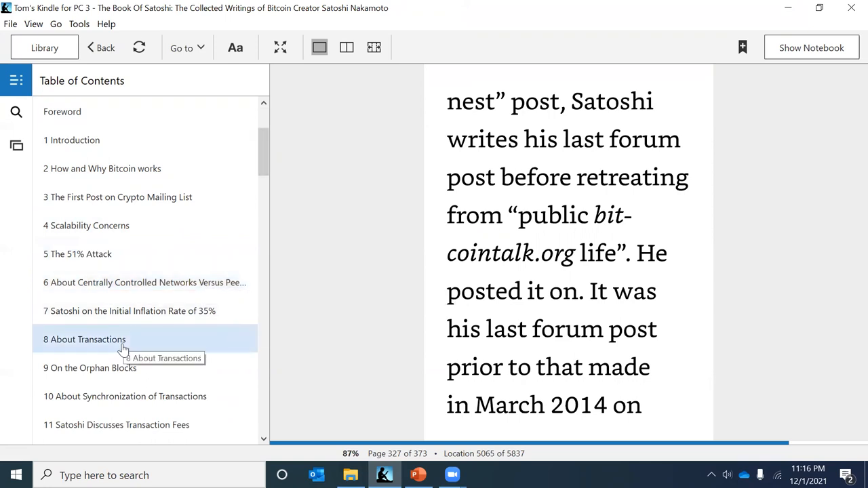
mouse_move(150, 378)
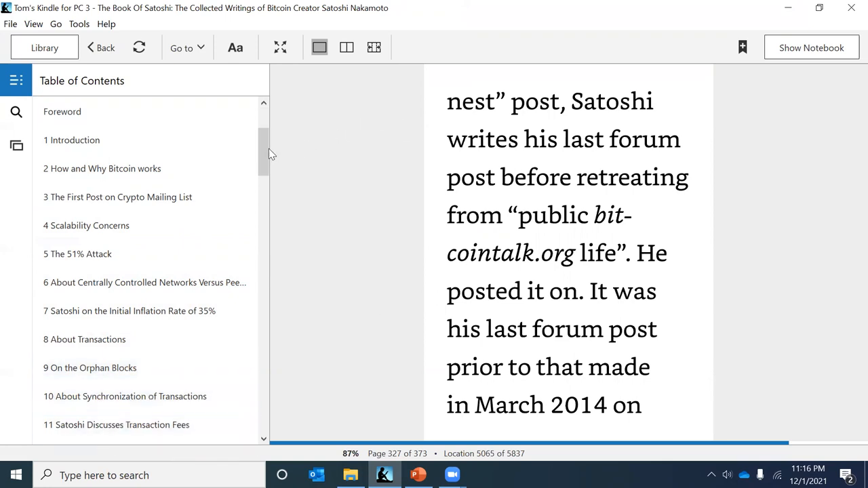
Step: Scroll the table of contents down to chapters 12 through 23
scroll("down", 3)
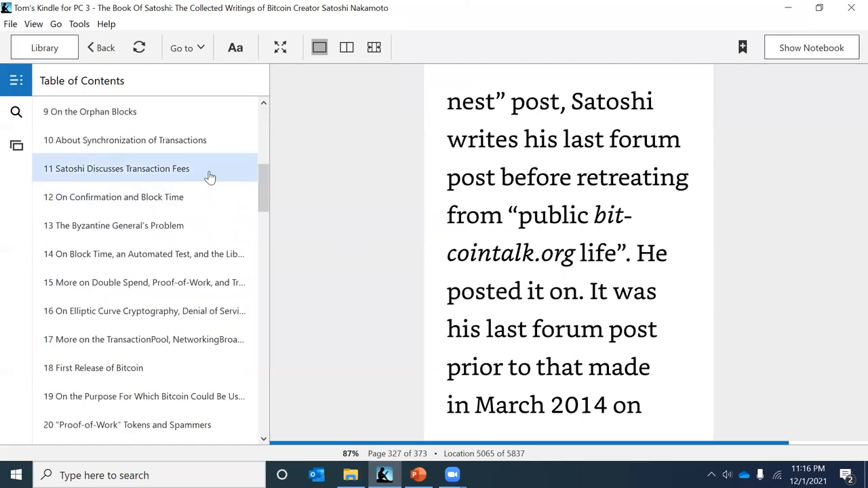
mouse_move(210, 174)
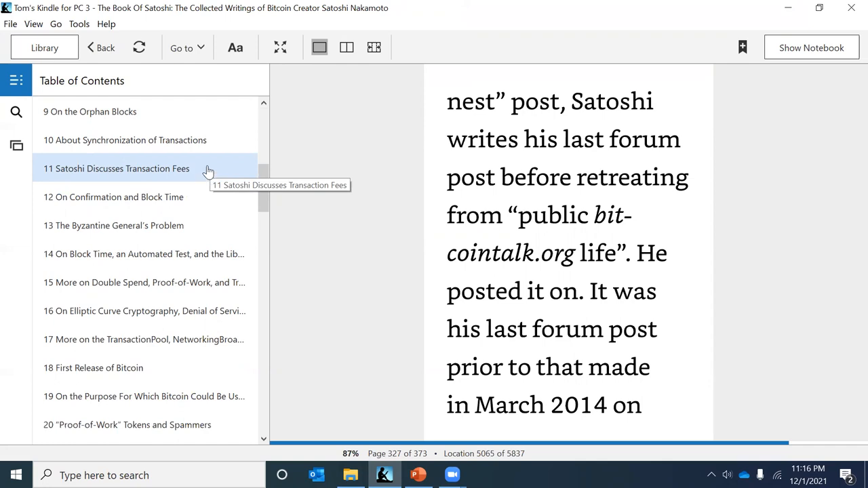
mouse_move(194, 178)
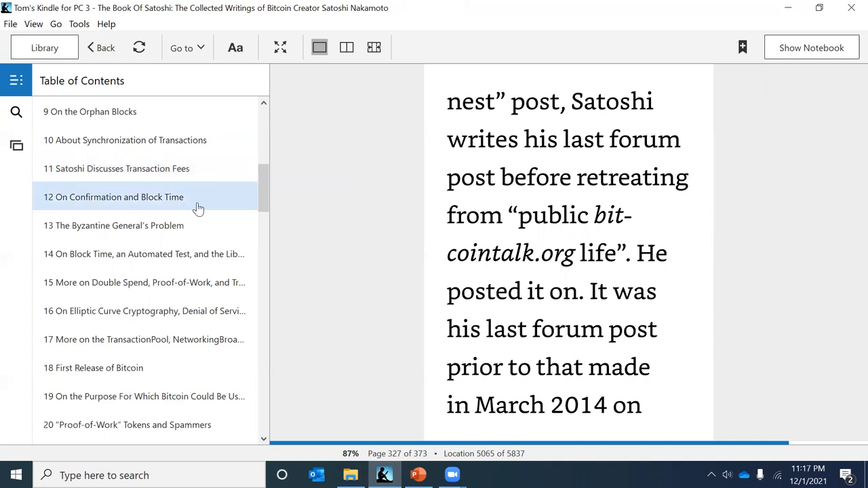
mouse_move(203, 225)
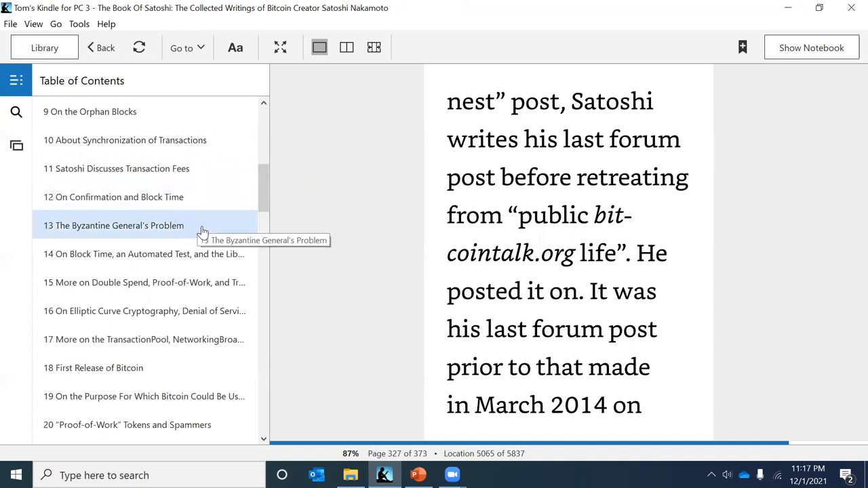
scroll("down", 3)
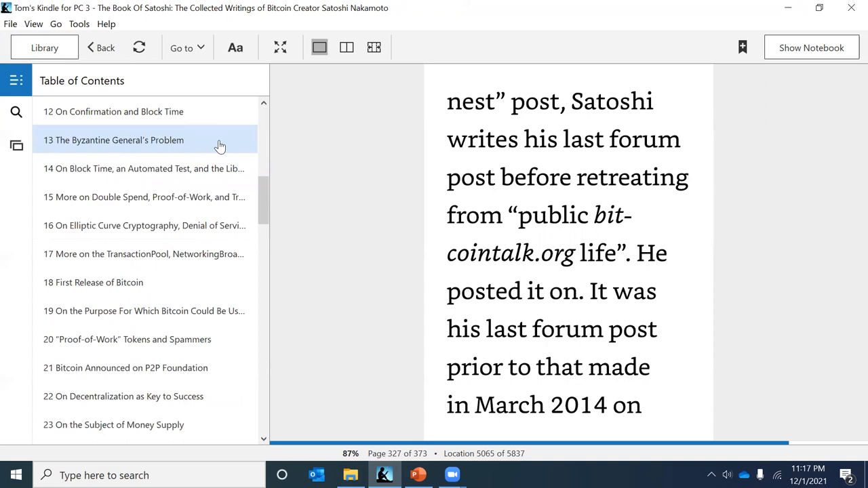
mouse_move(156, 196)
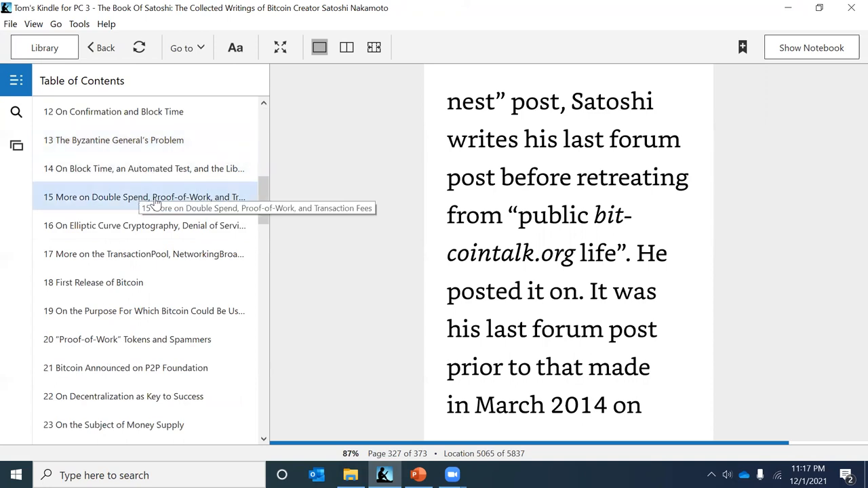
mouse_move(212, 195)
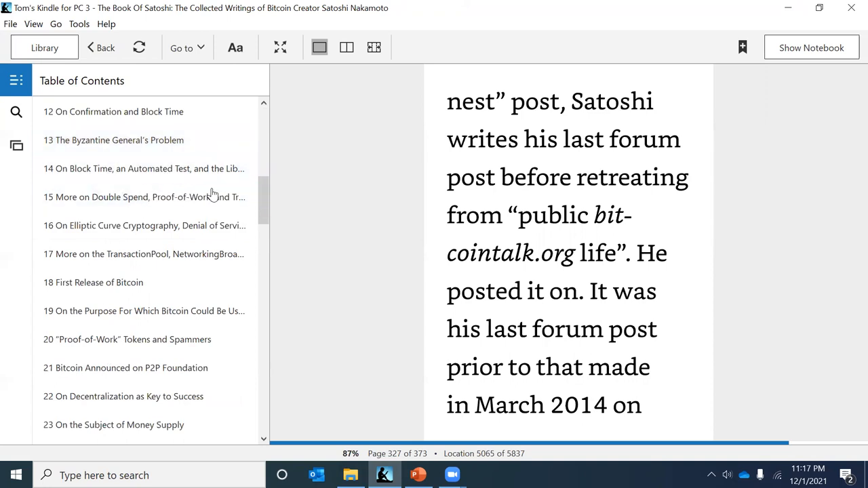
mouse_move(125, 225)
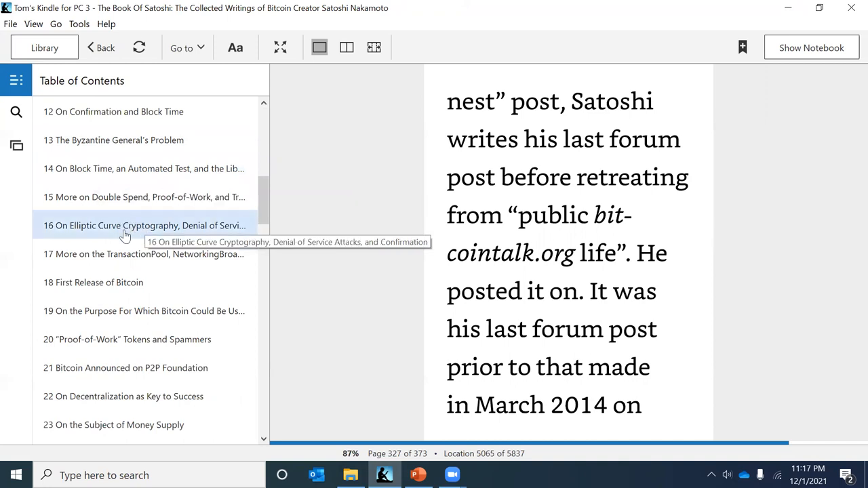
mouse_move(213, 225)
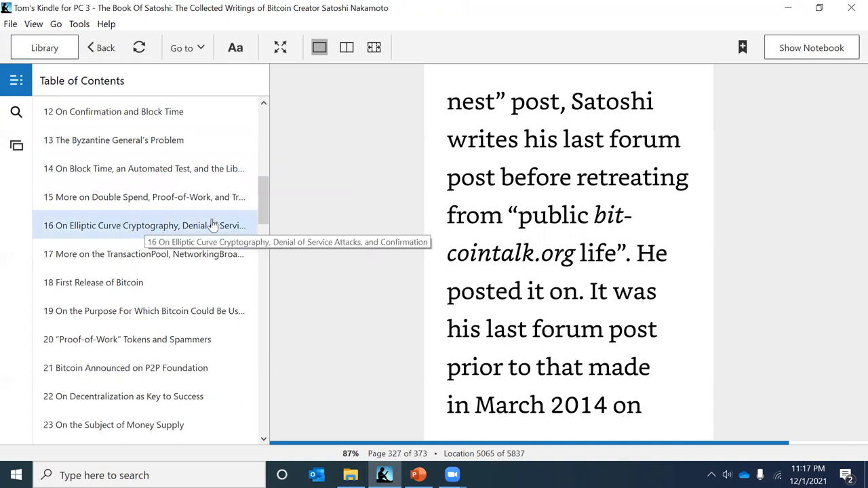
mouse_move(131, 257)
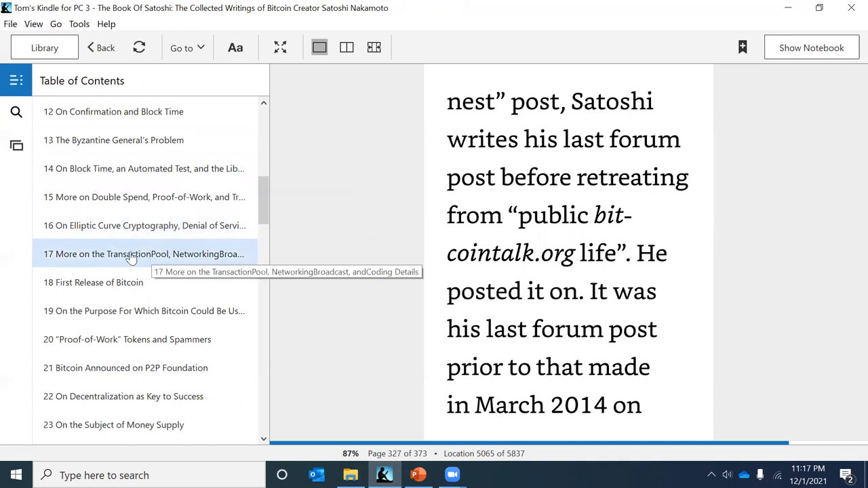
mouse_move(128, 282)
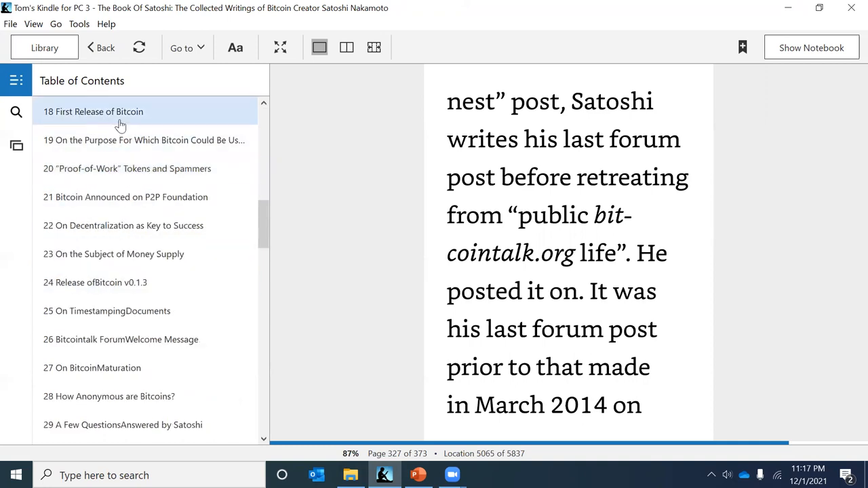
mouse_move(163, 140)
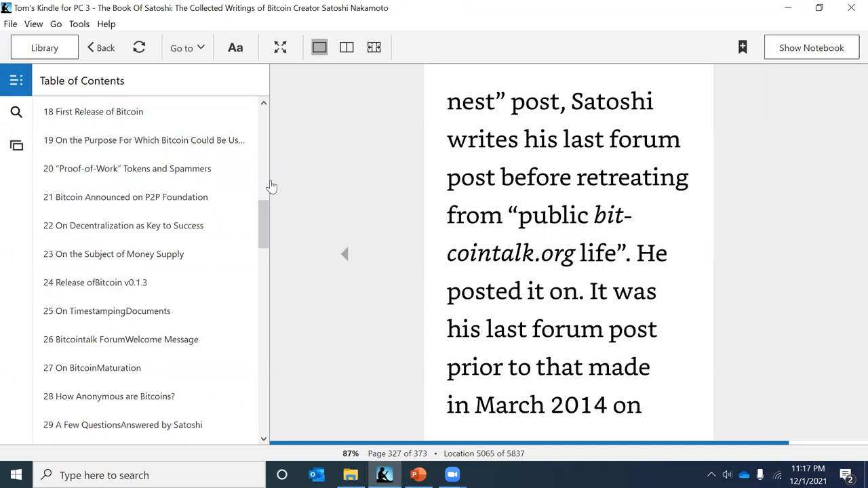
mouse_move(126, 196)
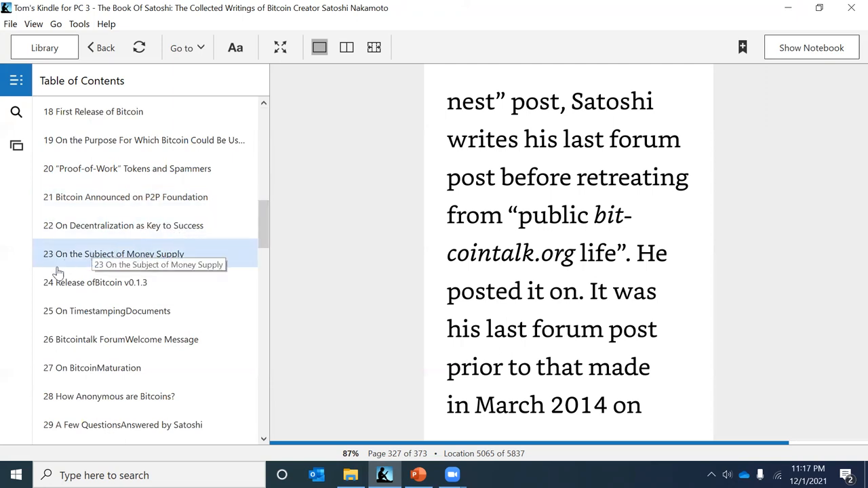
mouse_move(204, 315)
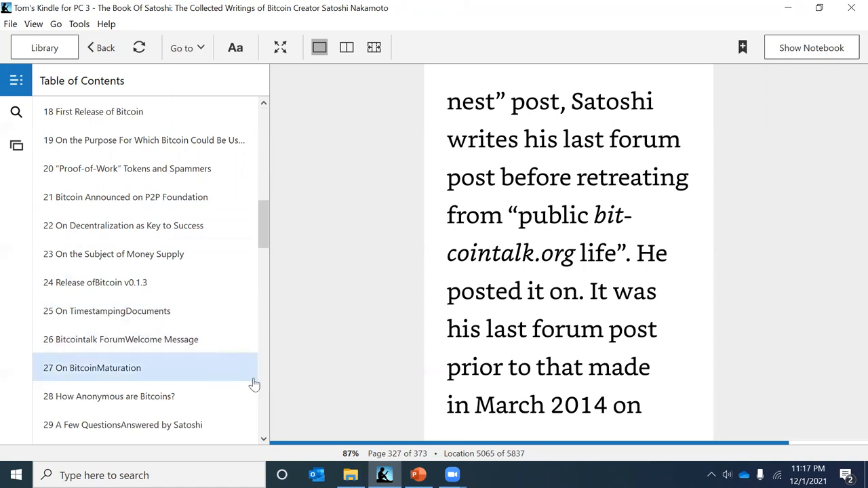
mouse_move(151, 373)
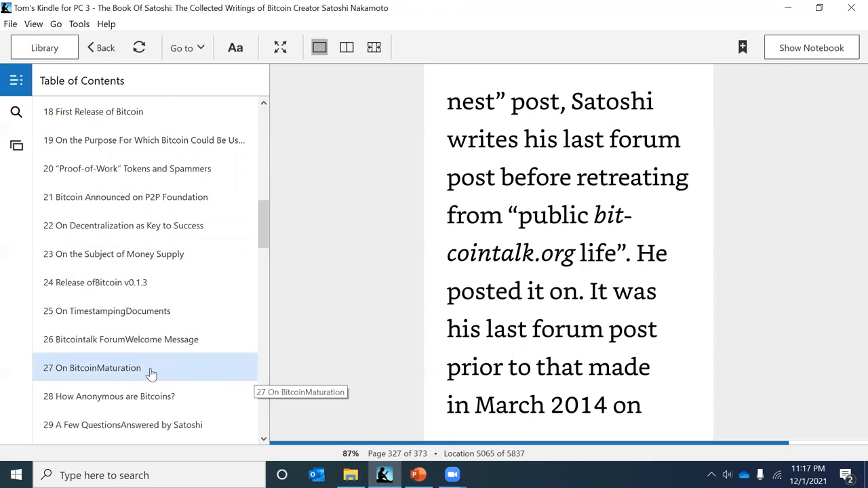
mouse_move(129, 371)
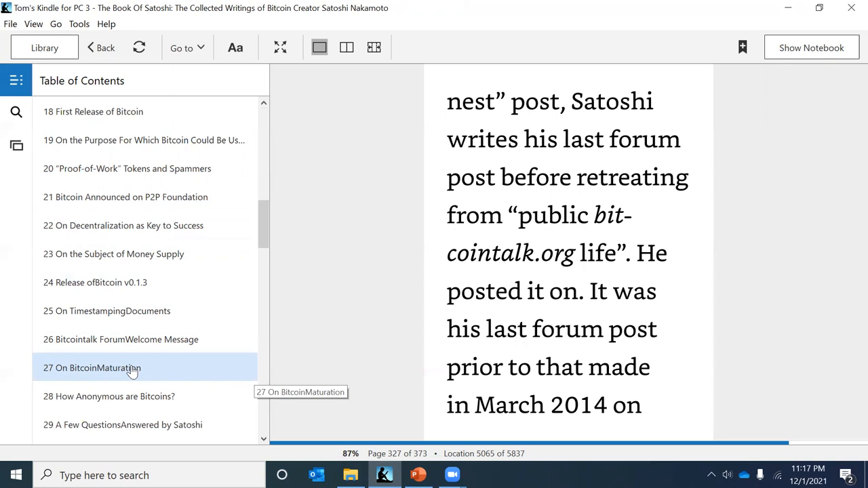
mouse_move(125, 372)
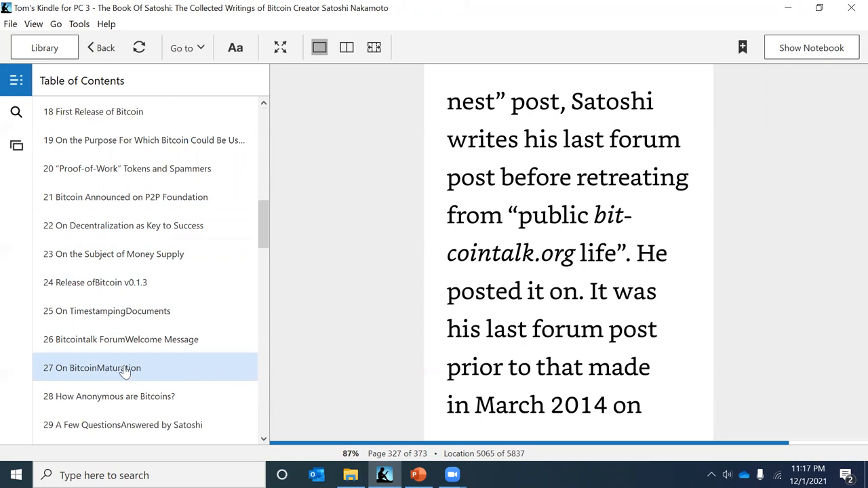
mouse_move(122, 369)
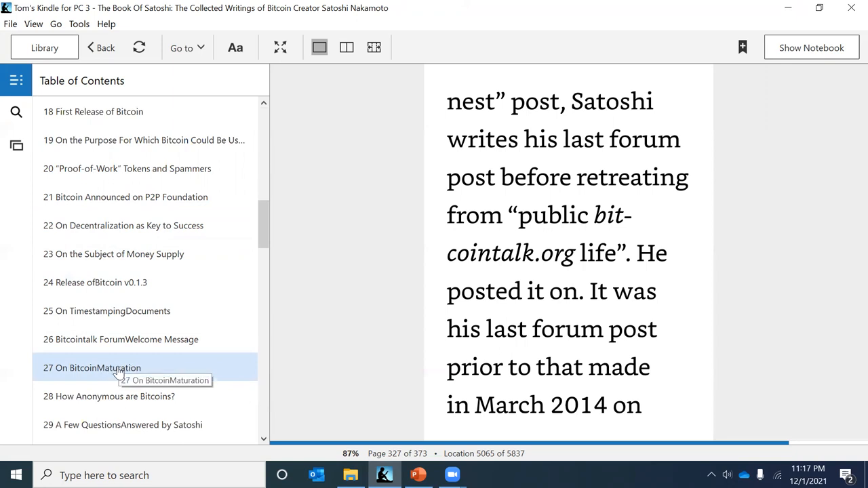
mouse_move(143, 397)
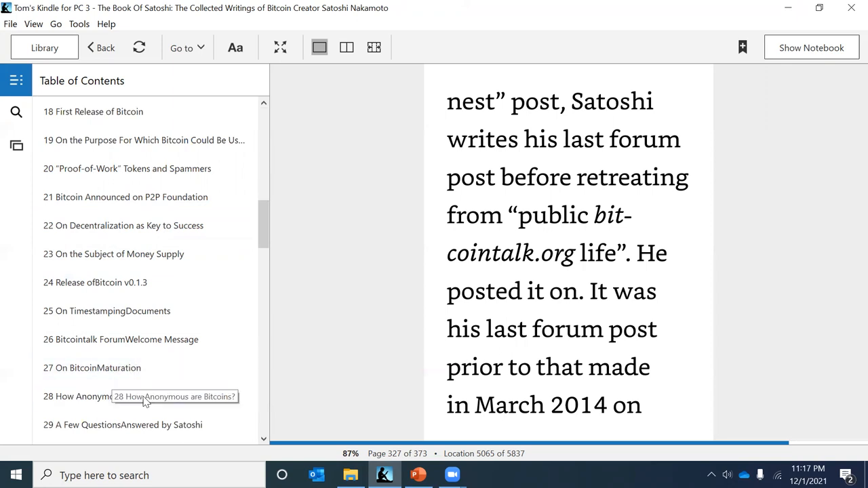
mouse_move(270, 235)
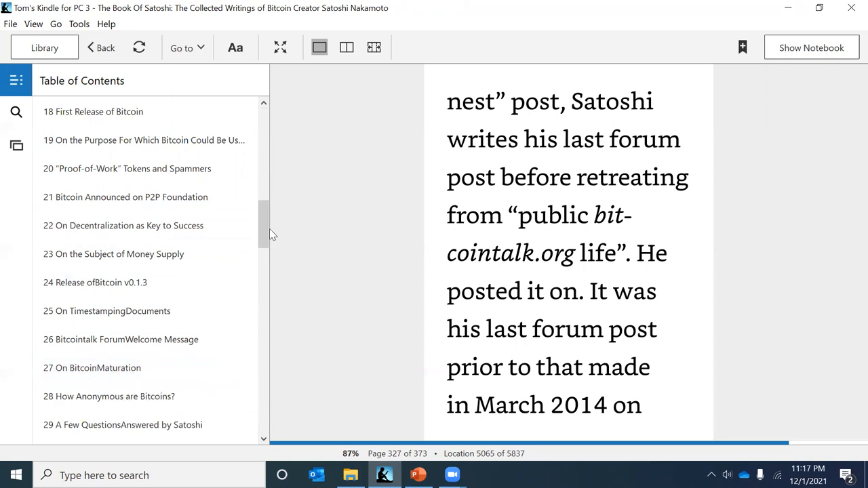
Step: Drag the contents scrollbar down to show chapters 29 through 40
left_click_drag(264, 231, 264, 264)
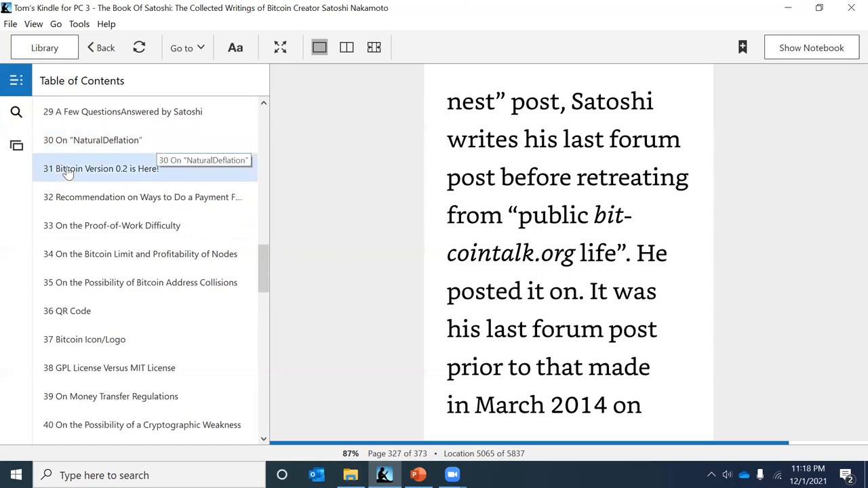
mouse_move(131, 169)
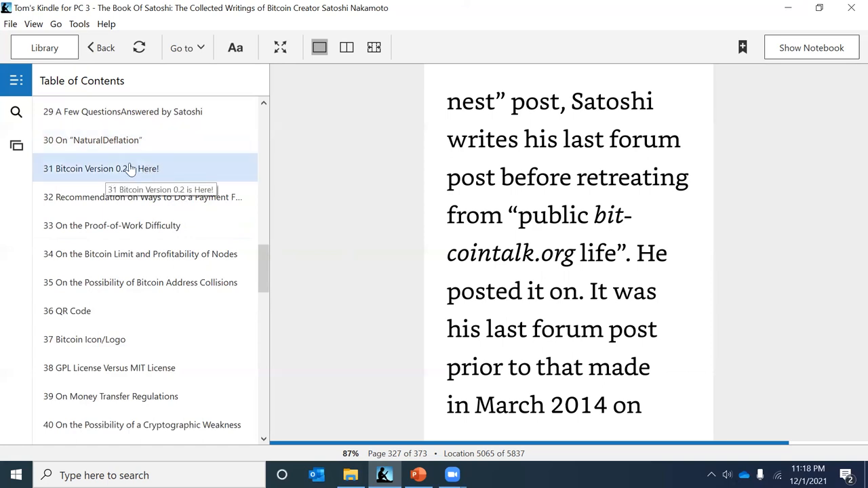
mouse_move(171, 203)
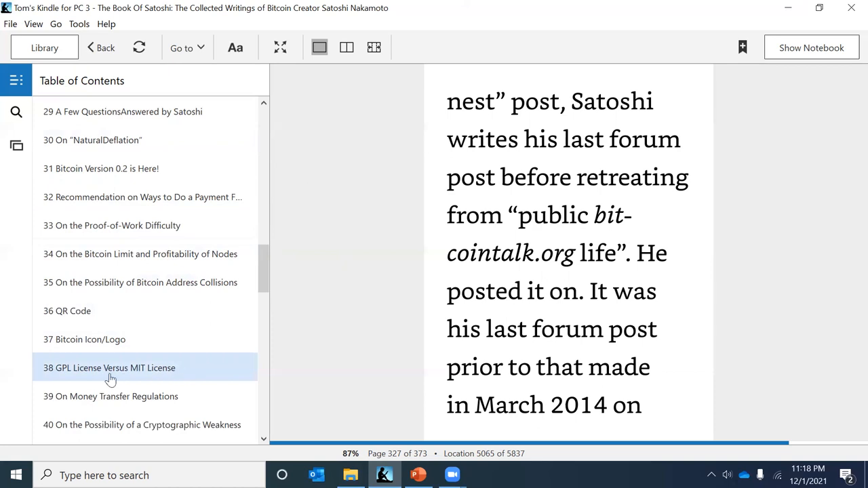
mouse_move(157, 378)
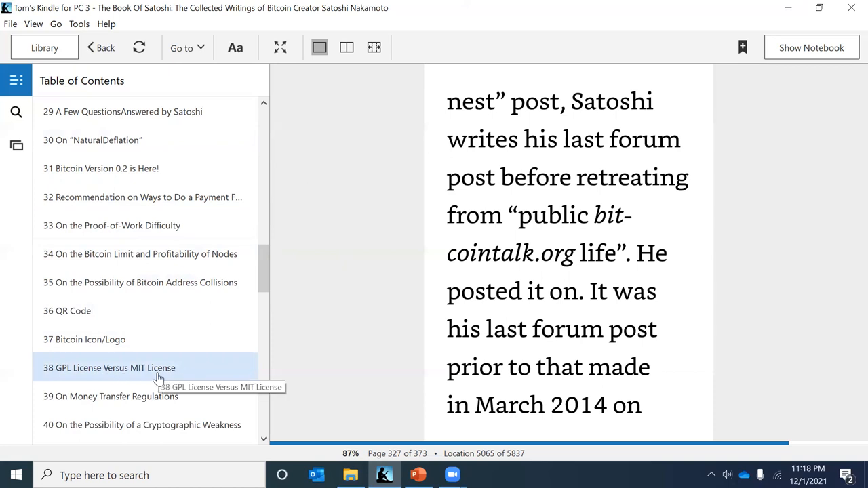
mouse_move(264, 326)
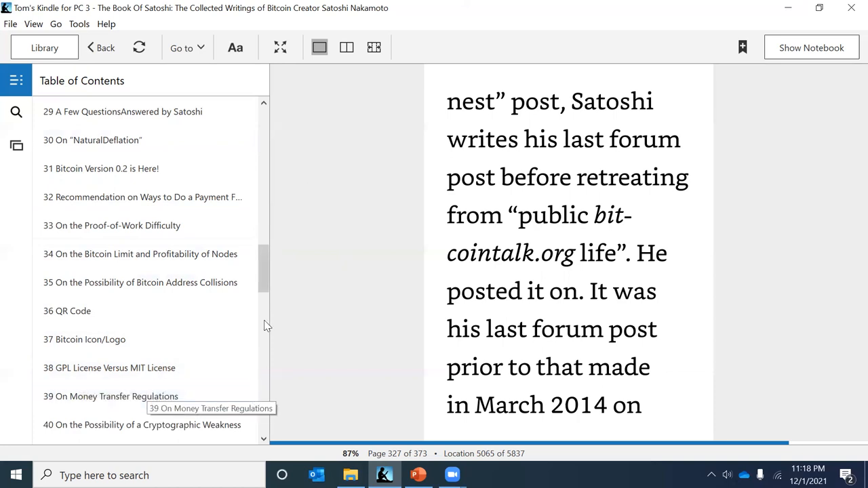
Step: Move the table of contents further down to chapters 48 through 59
left_click_drag(264, 268, 264, 312)
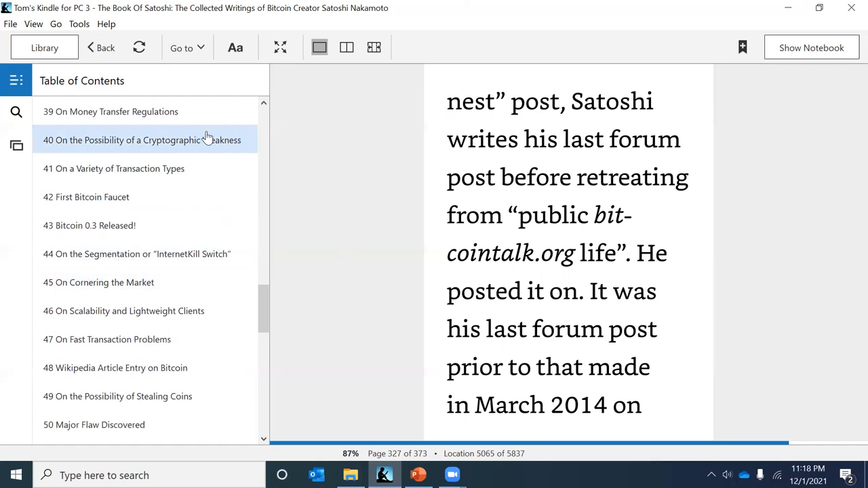
mouse_move(86, 197)
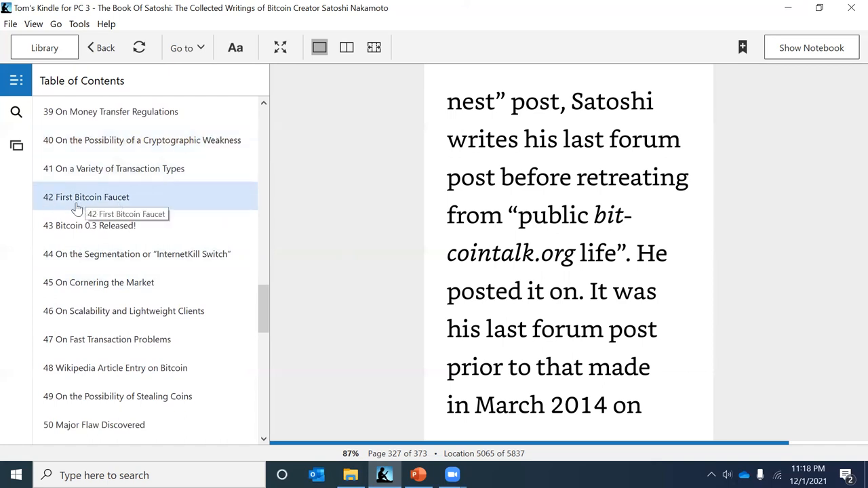
mouse_move(172, 208)
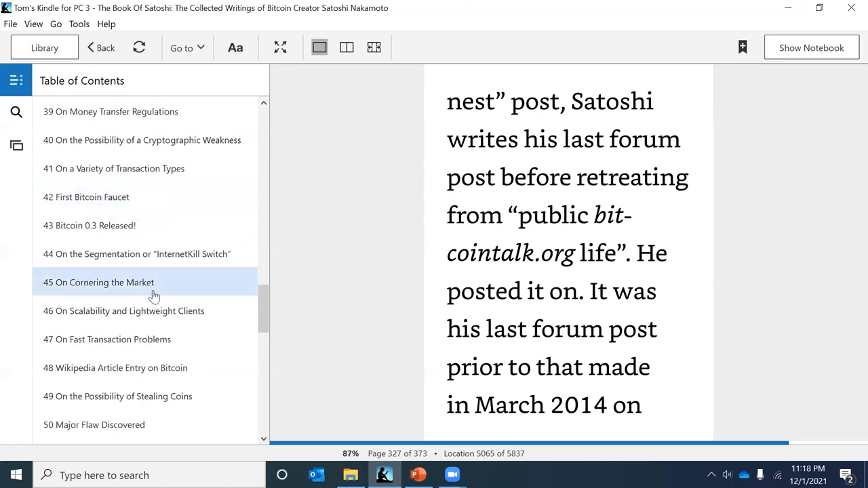
mouse_move(162, 339)
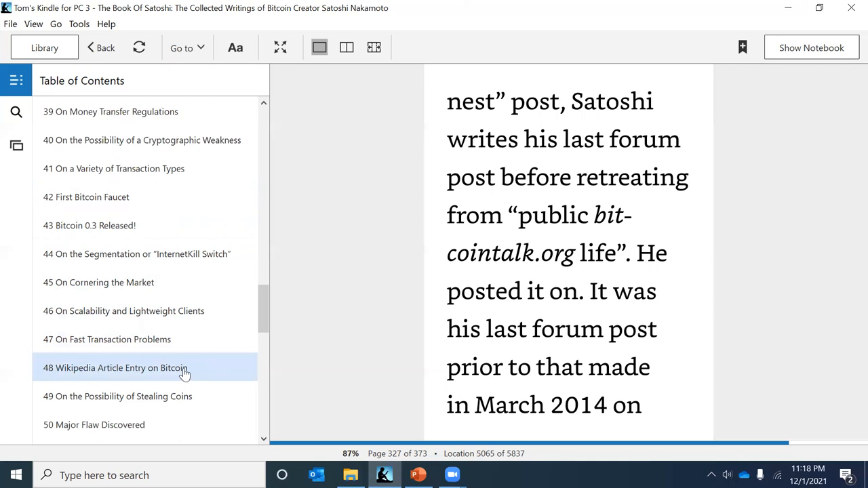
mouse_move(179, 371)
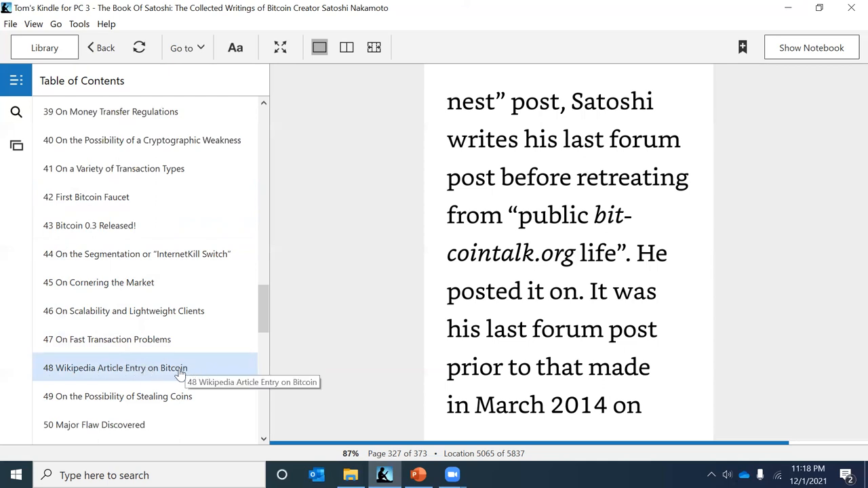
mouse_move(242, 325)
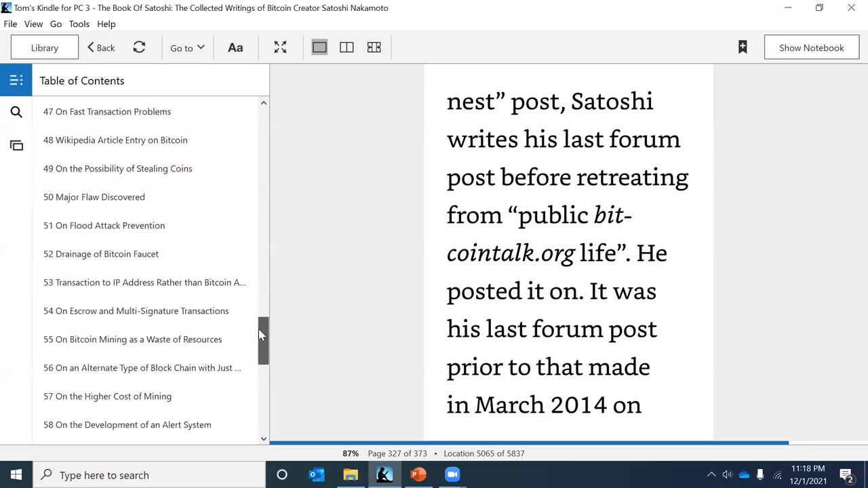
scroll("down", 3)
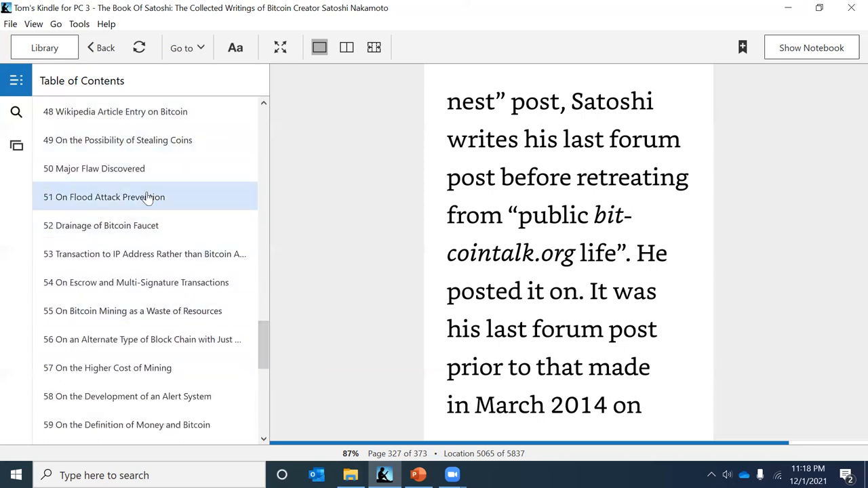
mouse_move(159, 225)
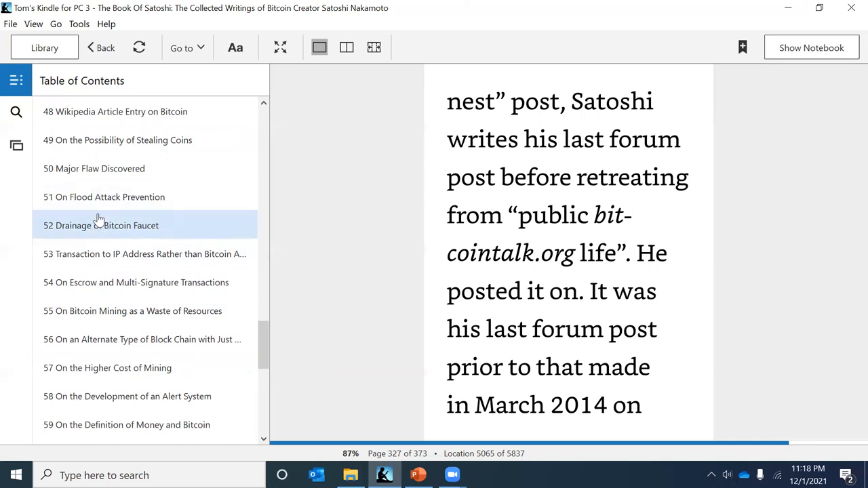
mouse_move(102, 367)
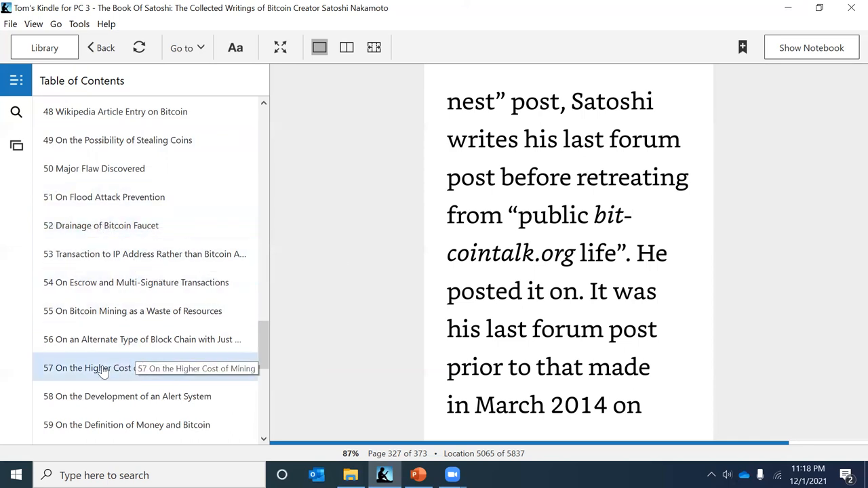
mouse_move(153, 368)
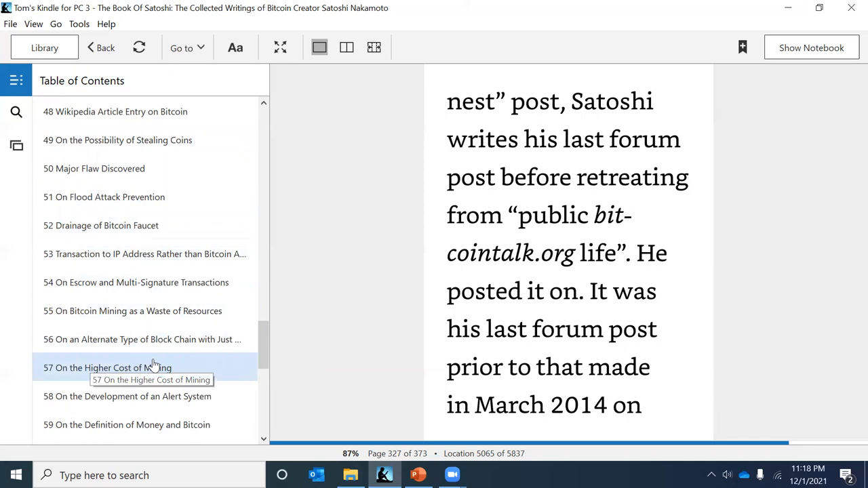
Step: Scroll the contents to chapter 69, then show the deck's slide 1 in PowerPoint
scroll("down", 3)
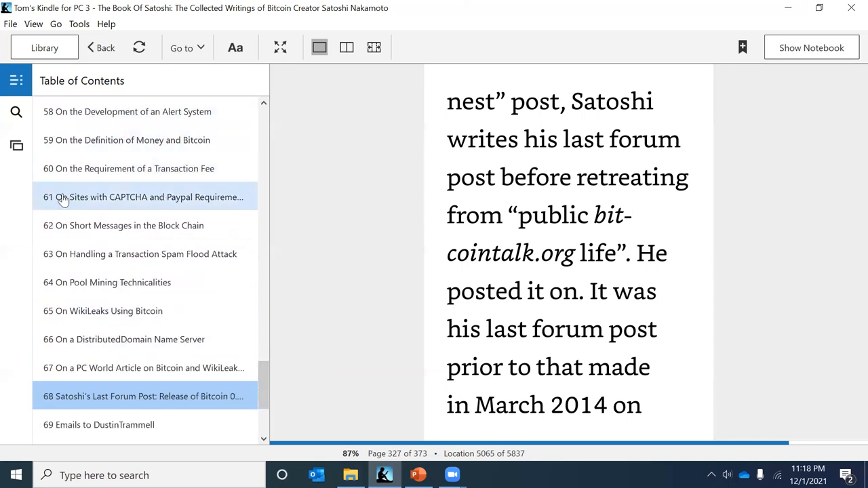
mouse_move(208, 225)
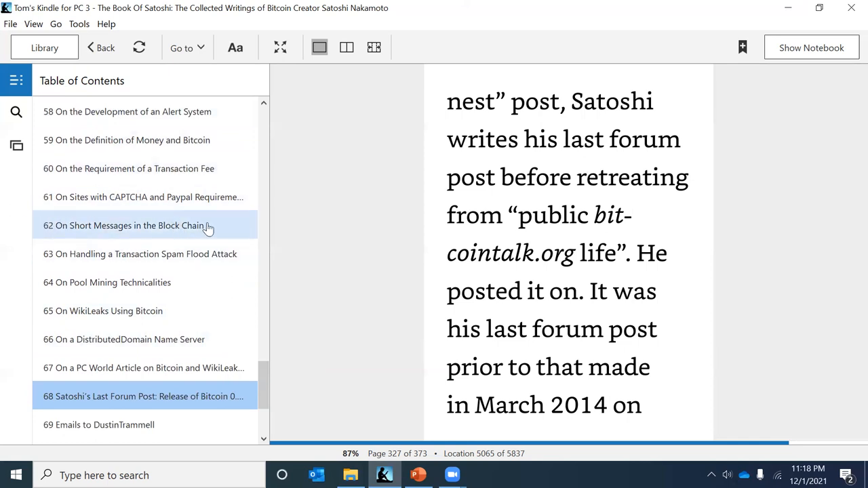
mouse_move(126, 259)
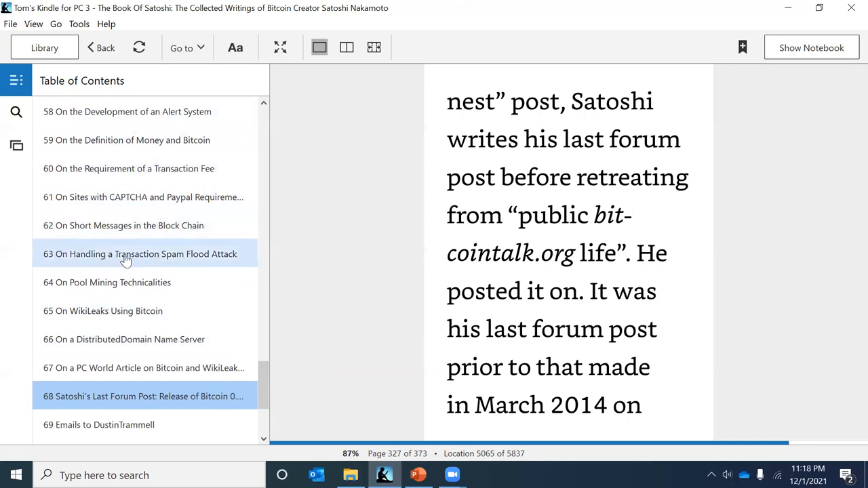
mouse_move(202, 260)
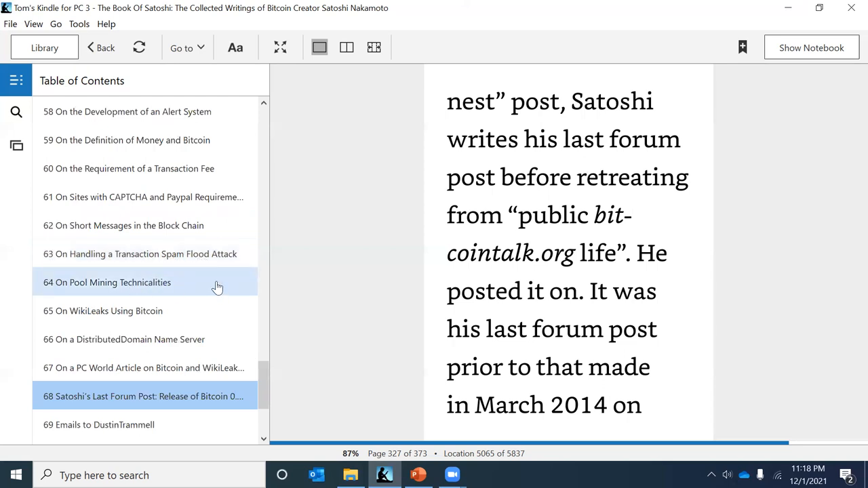
mouse_move(194, 280)
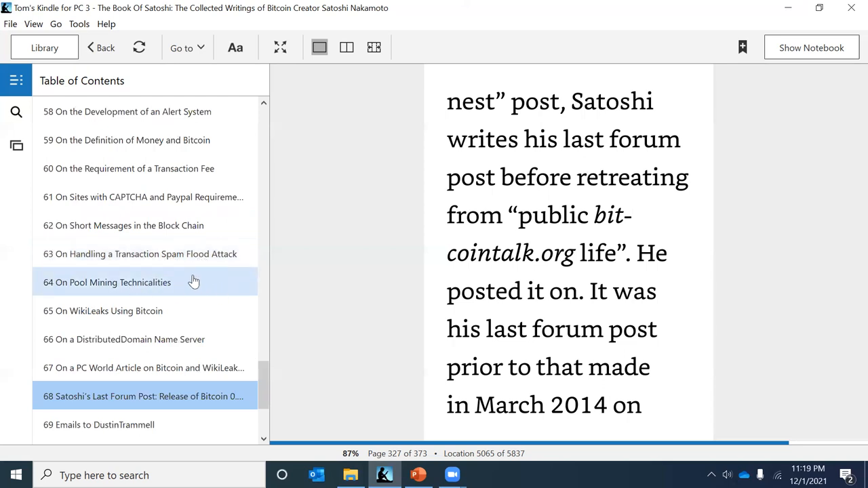
mouse_move(82, 312)
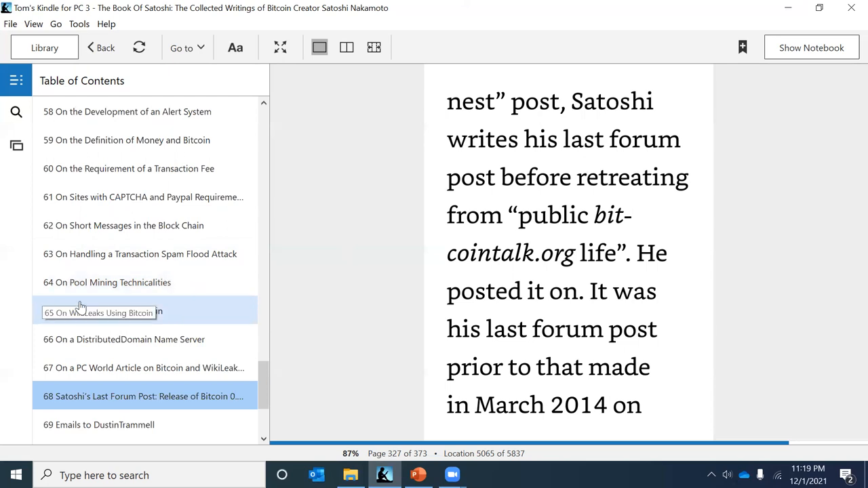
mouse_move(200, 319)
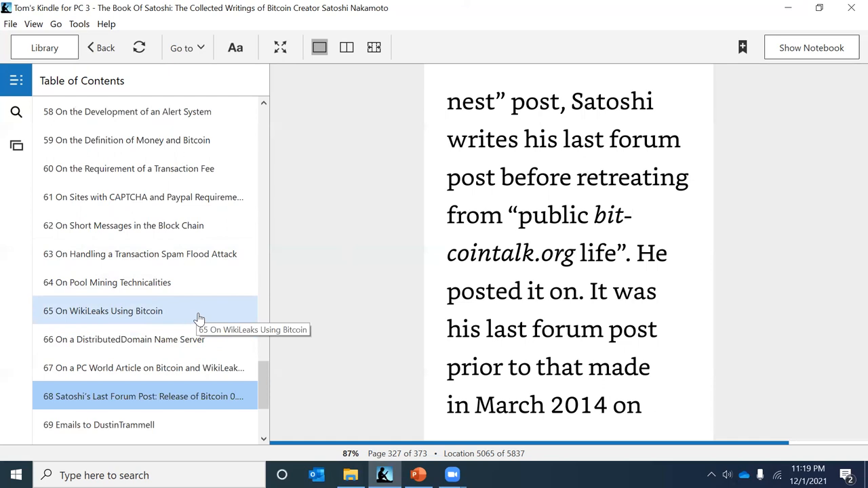
mouse_move(186, 394)
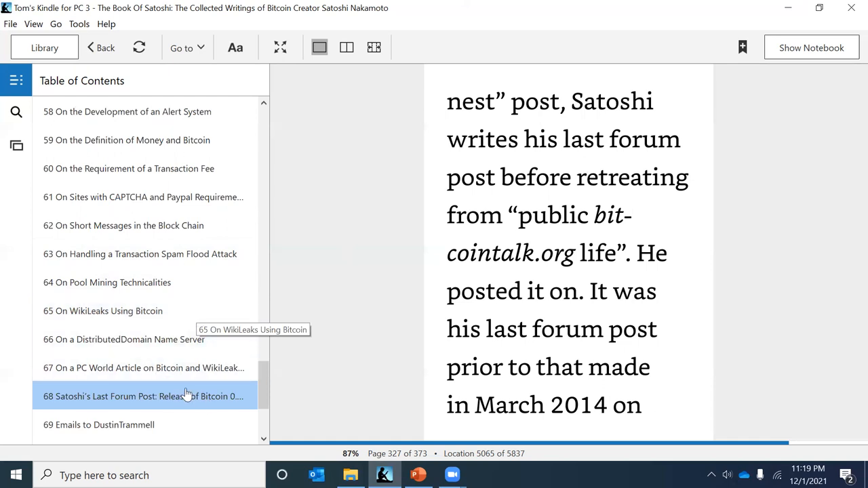
mouse_move(239, 405)
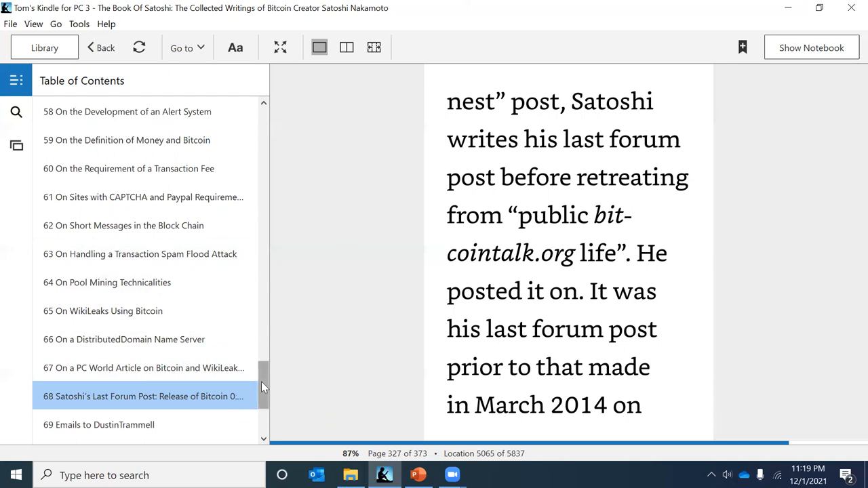
mouse_move(263, 385)
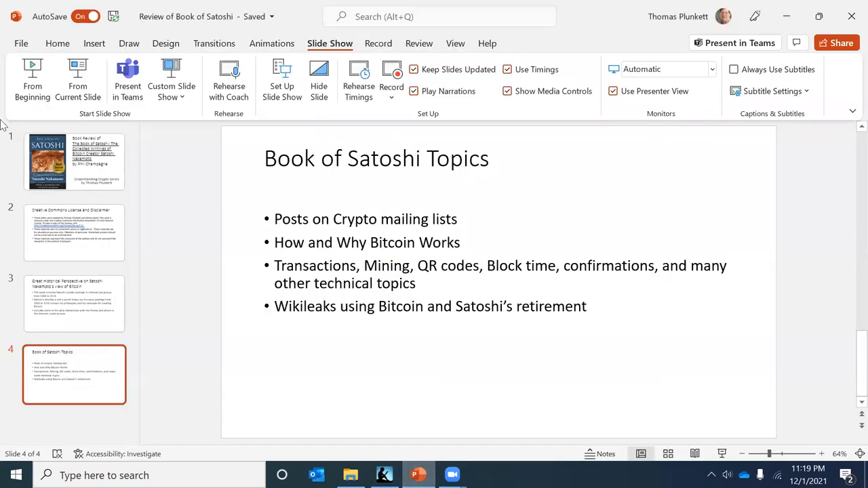
left_click(75, 161)
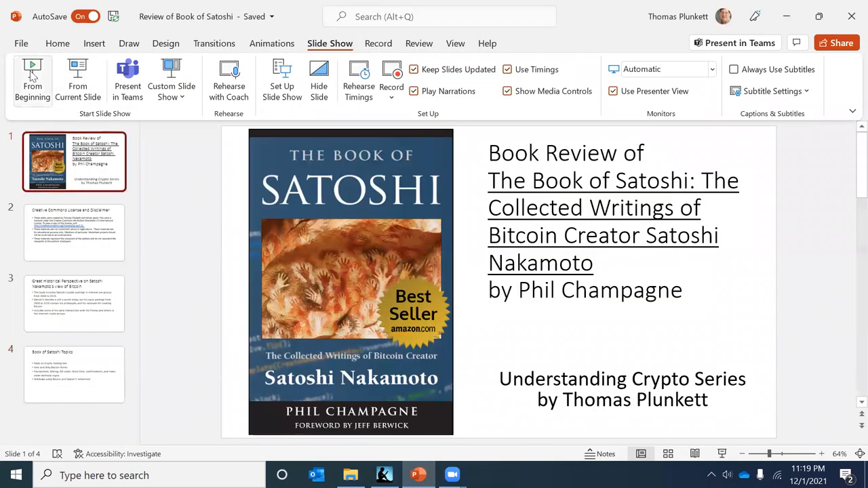